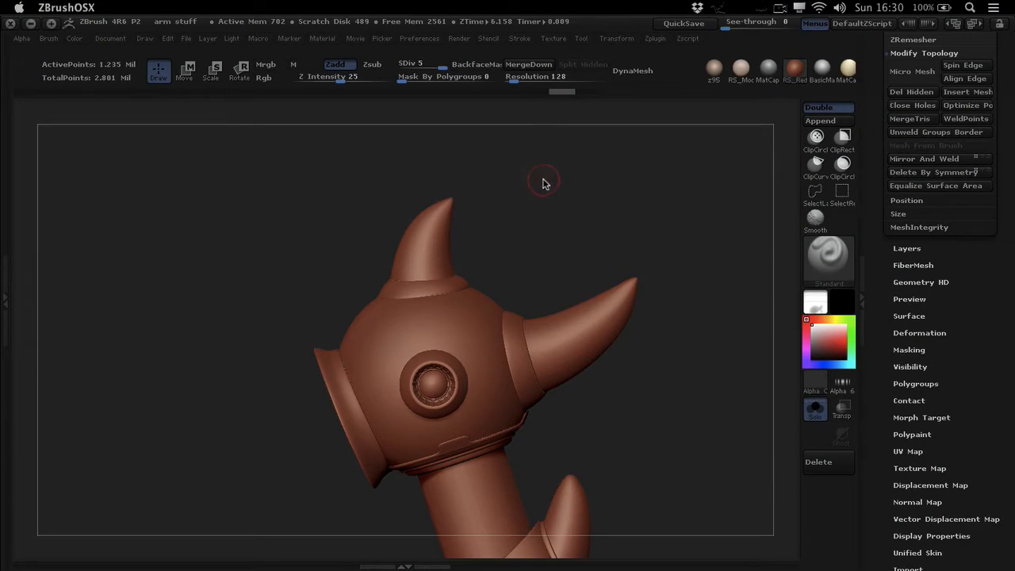
mouse_move(555, 173)
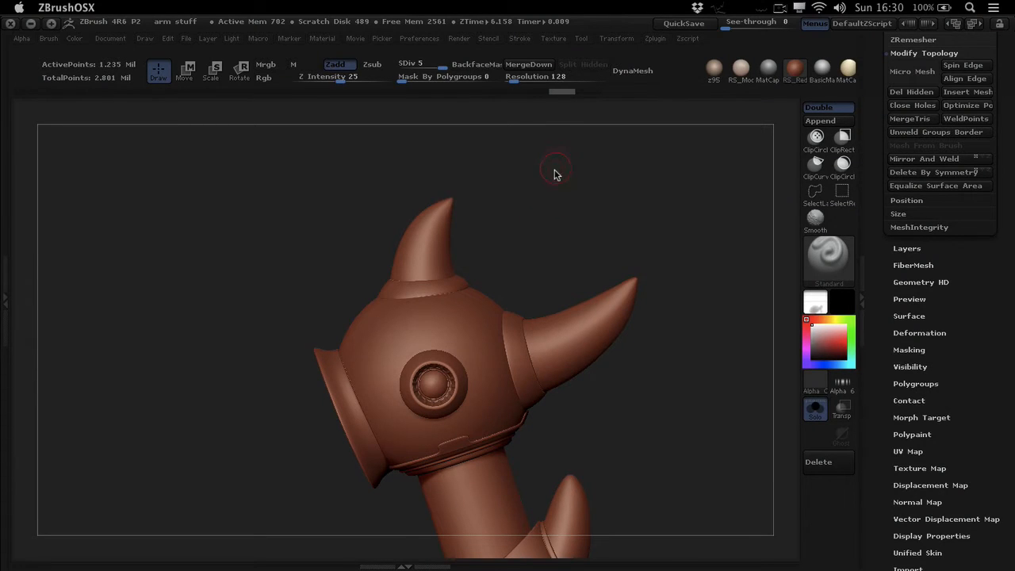
mouse_move(482, 209)
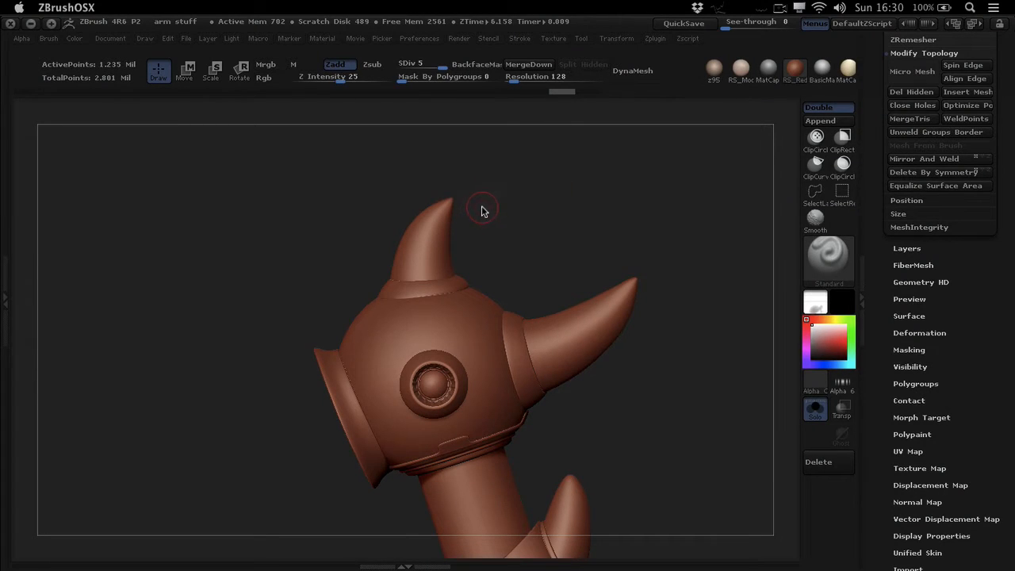
mouse_move(492, 230)
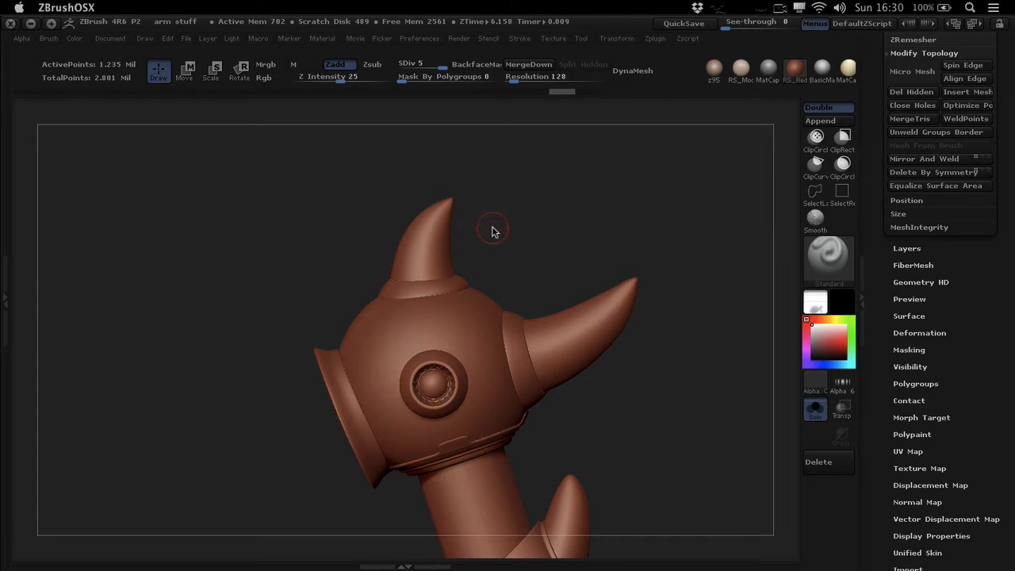
mouse_move(523, 216)
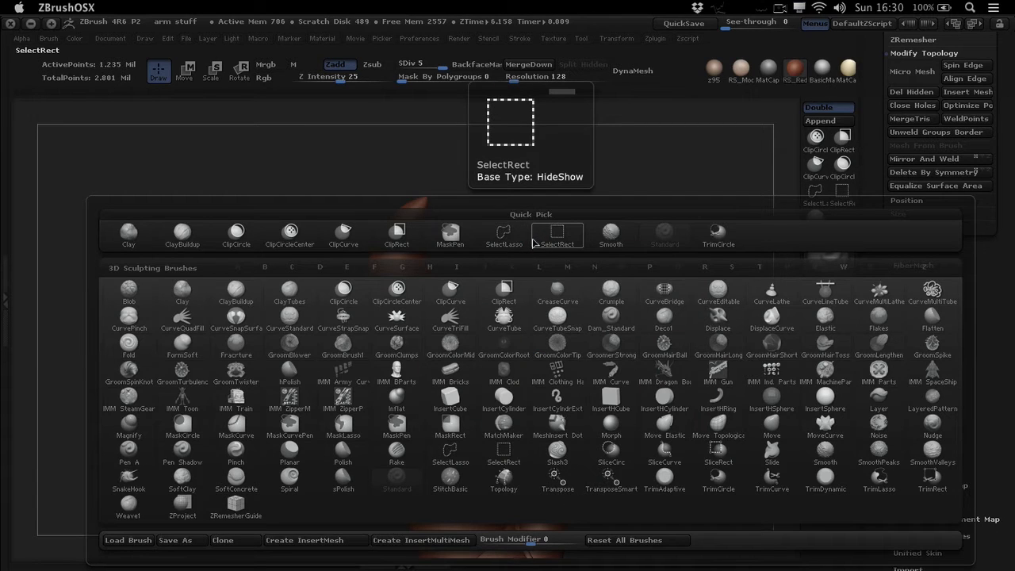
With ClipCircle selected, clip a curved section off the top of the horned robot head.
left_click(396, 293)
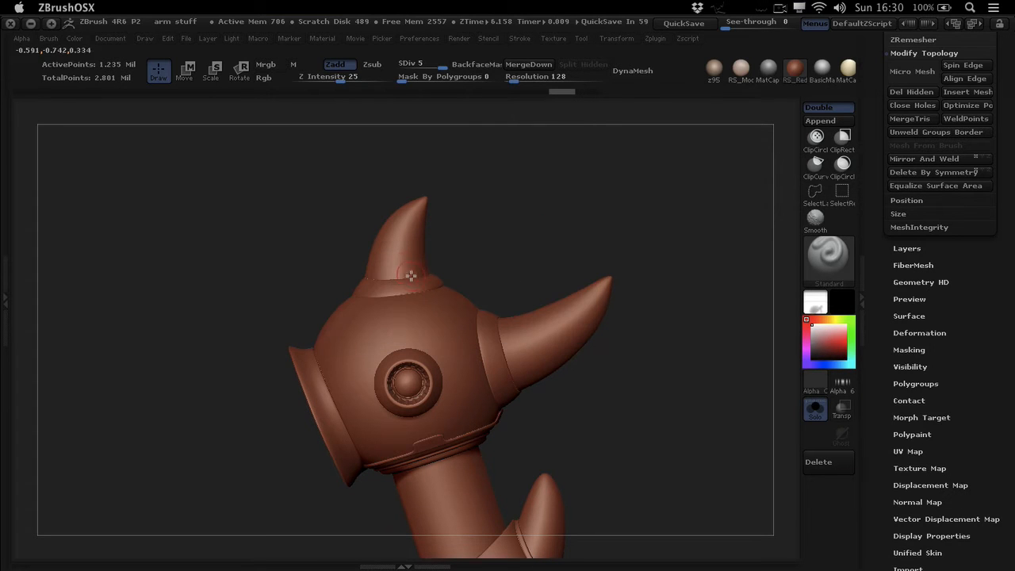
mouse_move(514, 270)
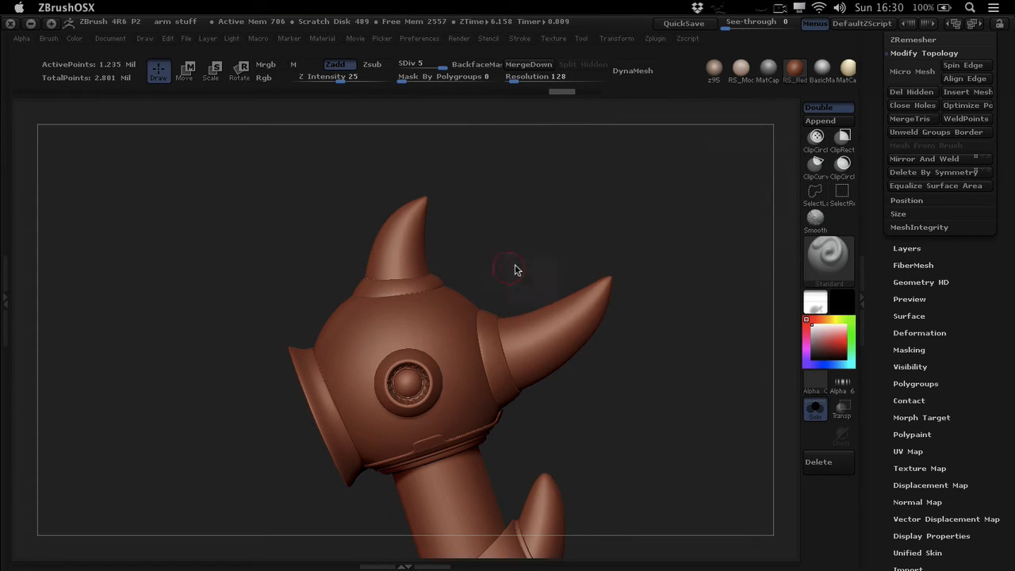
left_click_drag(514, 269, 486, 267)
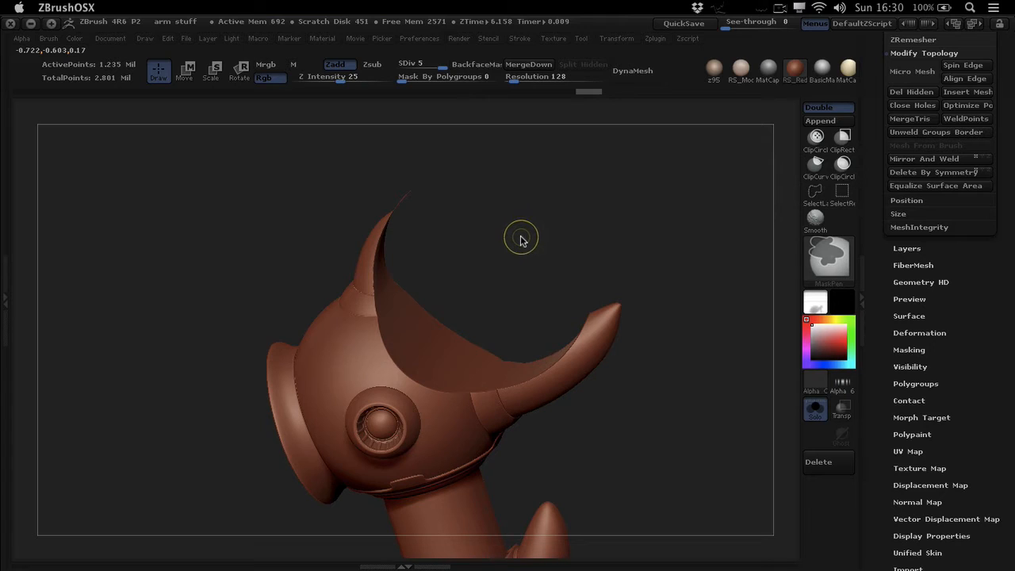
mouse_move(529, 230)
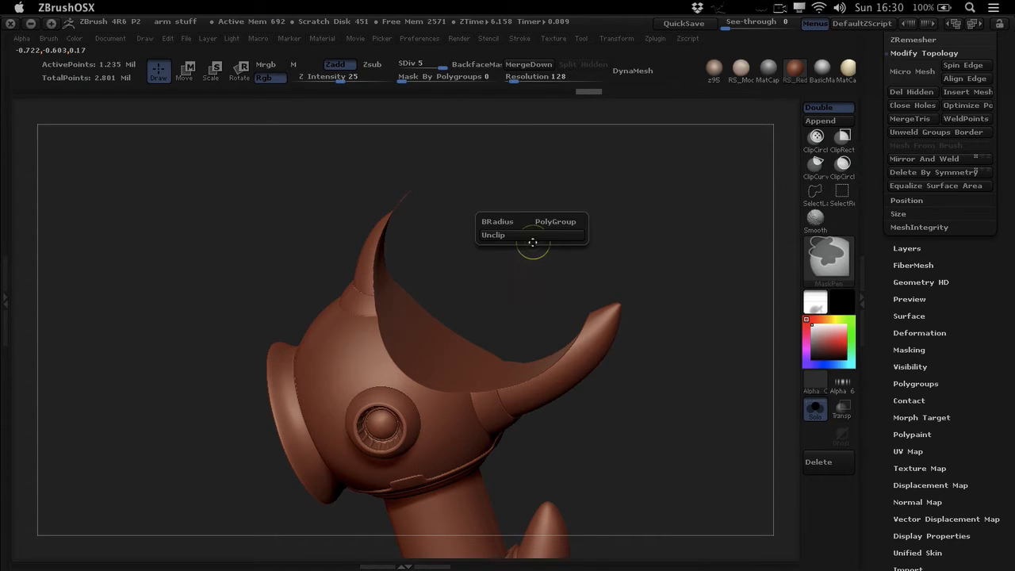
mouse_move(555, 222)
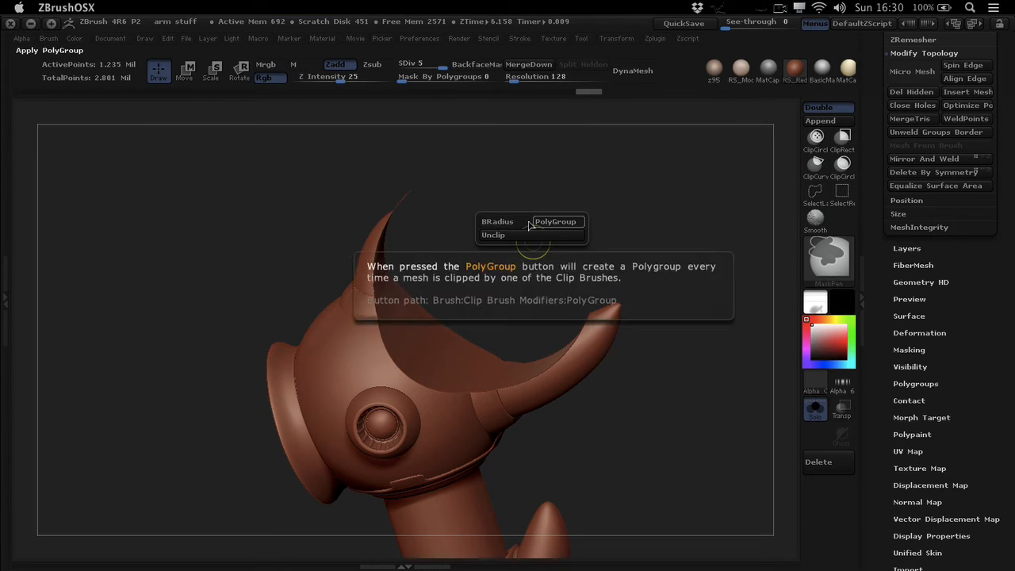
mouse_move(498, 222)
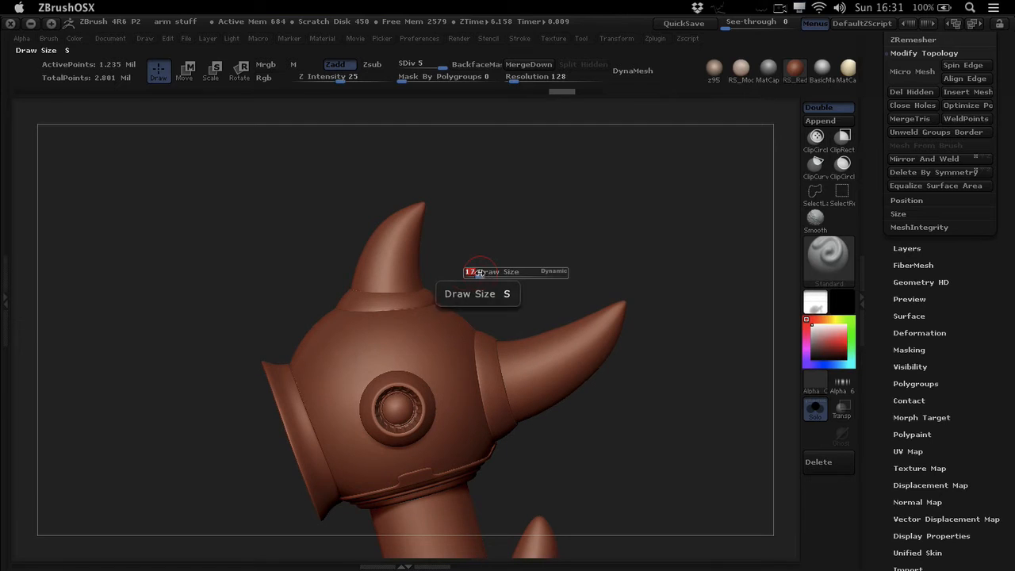
mouse_move(555, 278)
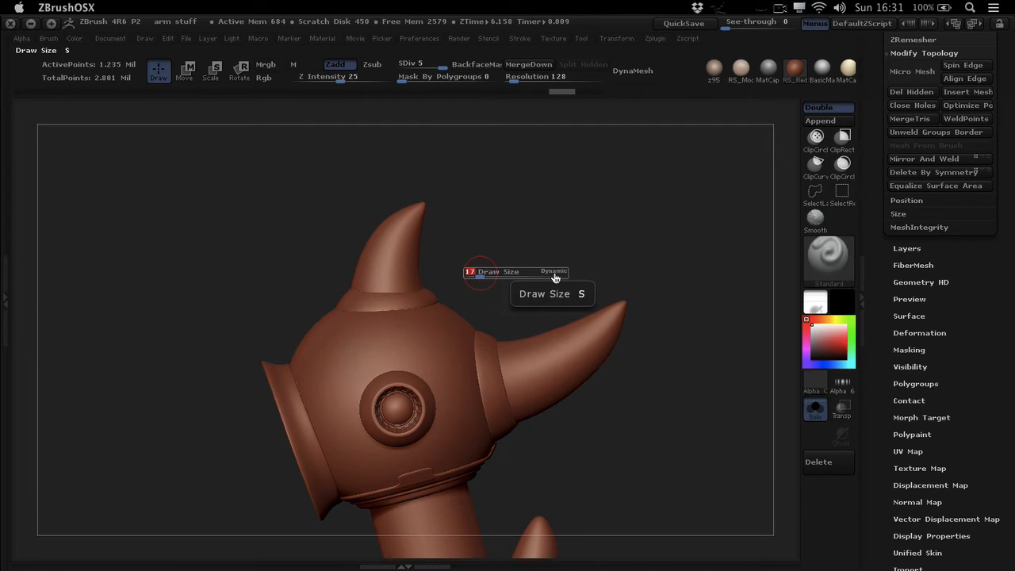
mouse_move(485, 331)
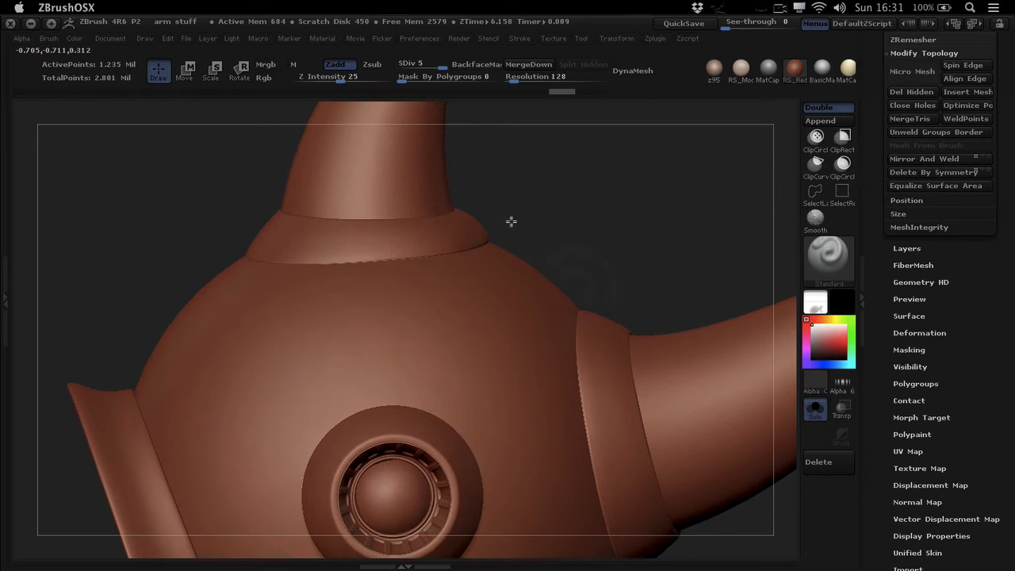
Zoom out to the whole head and start a ClipCircle shape over the top horn.
left_click_drag(511, 222, 389, 321)
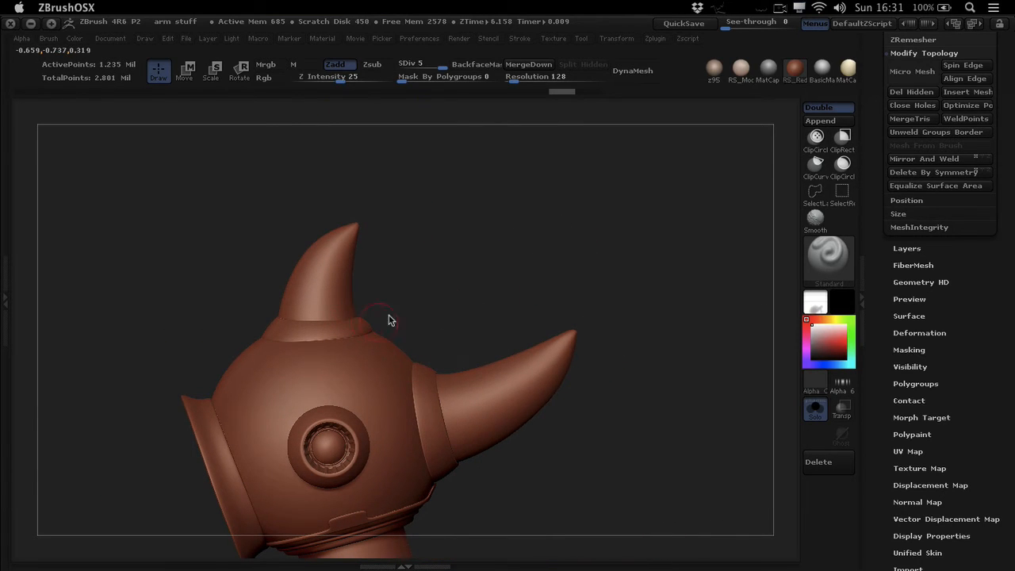
mouse_move(490, 346)
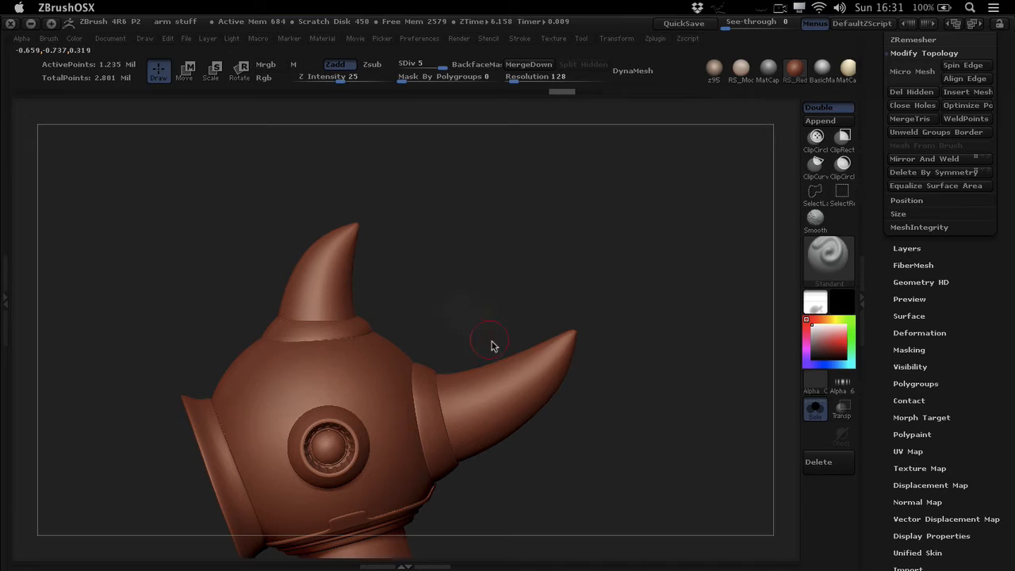
mouse_move(463, 332)
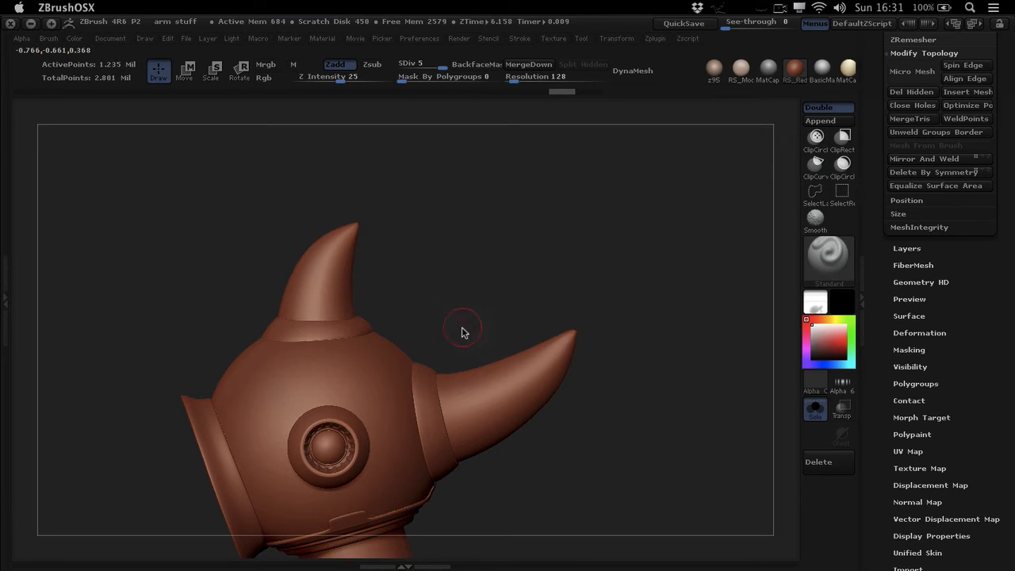
left_click(371, 63)
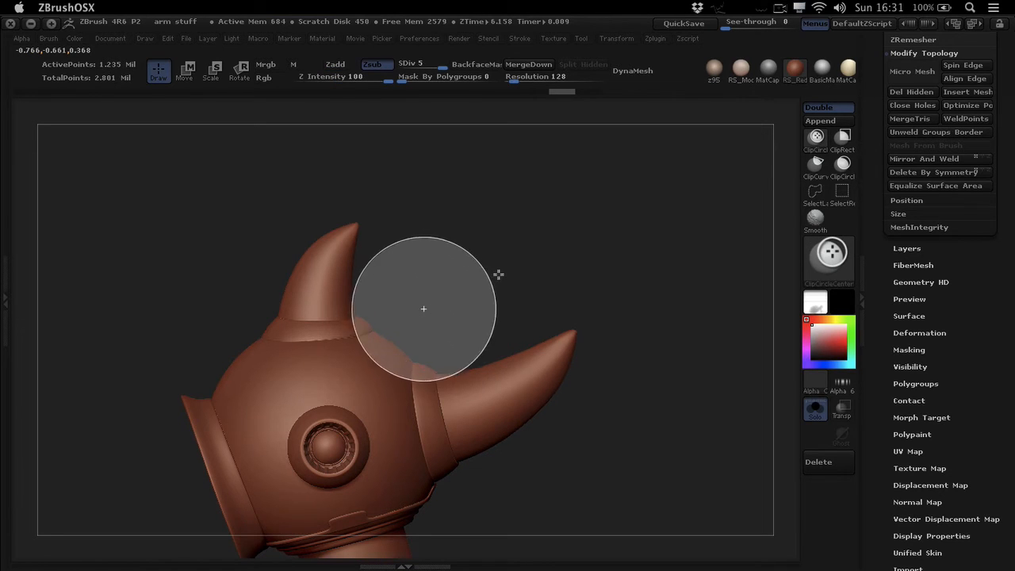
mouse_move(533, 264)
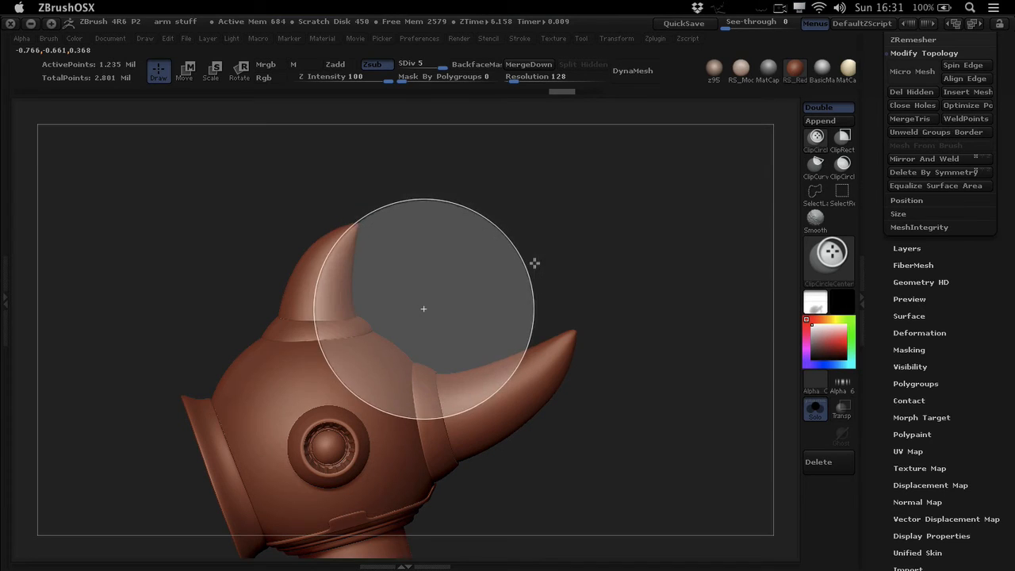
mouse_move(551, 252)
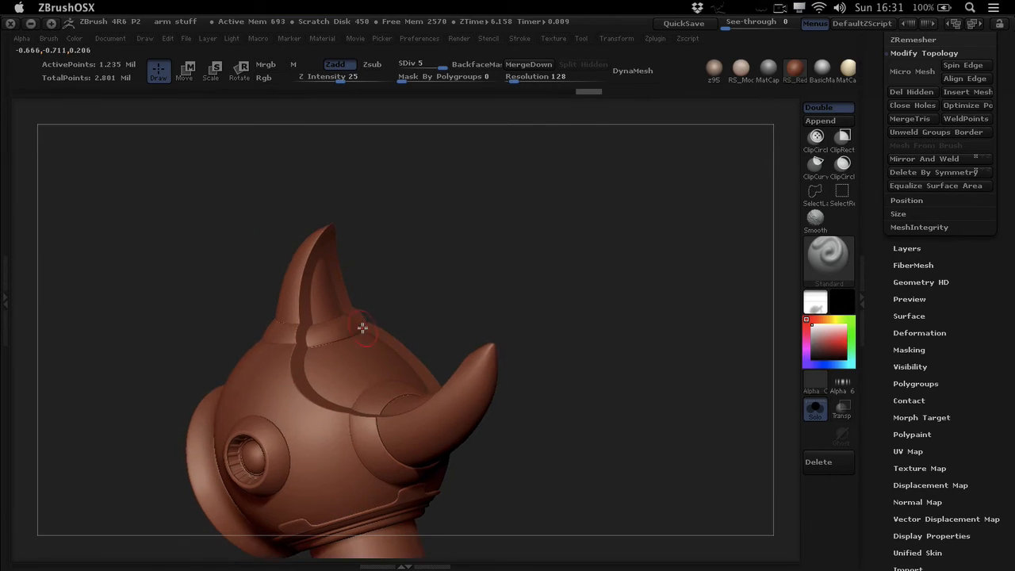
Orbit and zoom around the head to inspect the rounded clip near the top horn.
left_click_drag(362, 327, 282, 397)
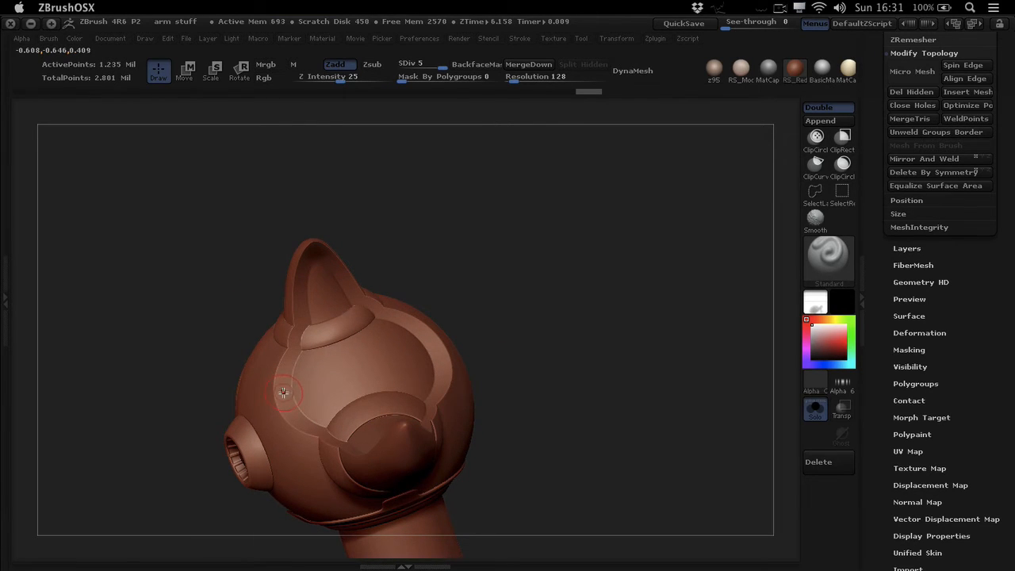
left_click_drag(282, 393, 406, 309)
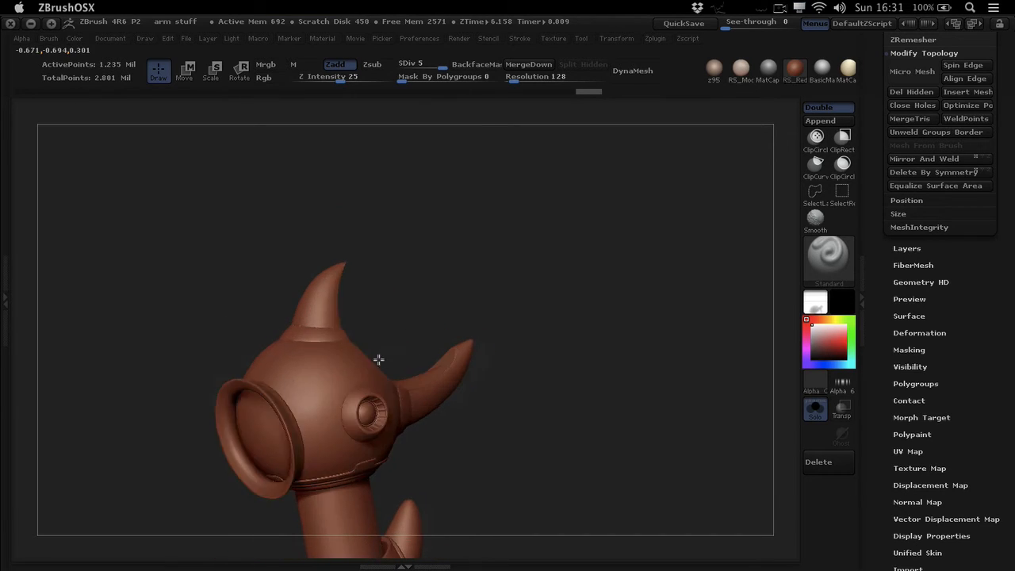
left_click_drag(378, 359, 355, 366)
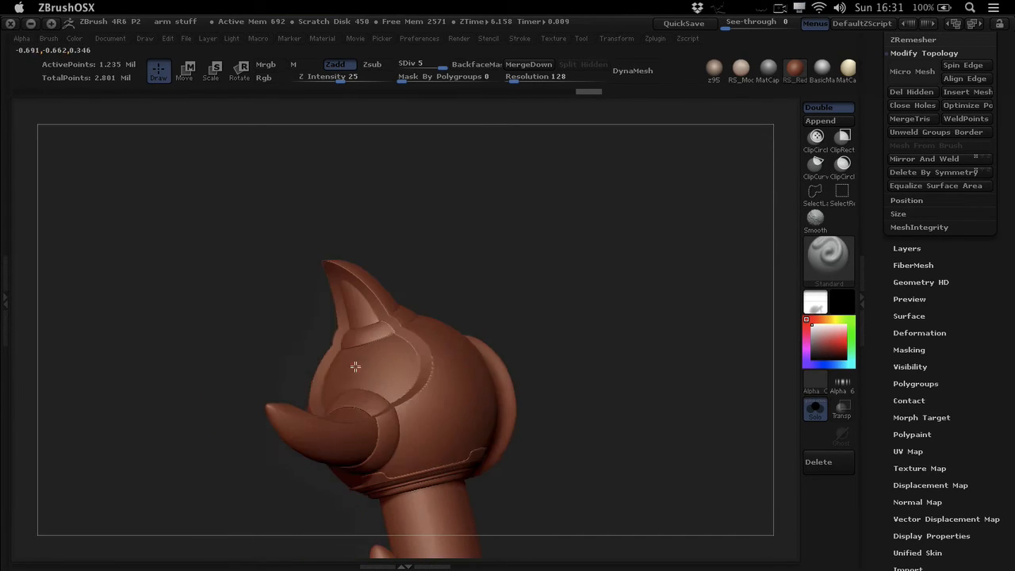
left_click_drag(356, 366, 330, 362)
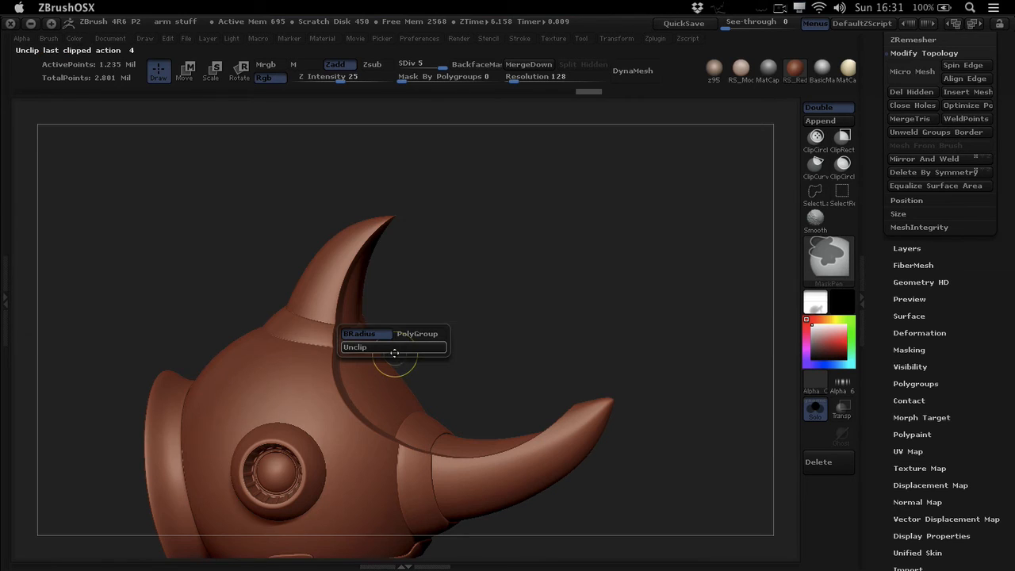
Unclip the last ClipCircle cut so the top horn is intact again.
left_click(355, 347)
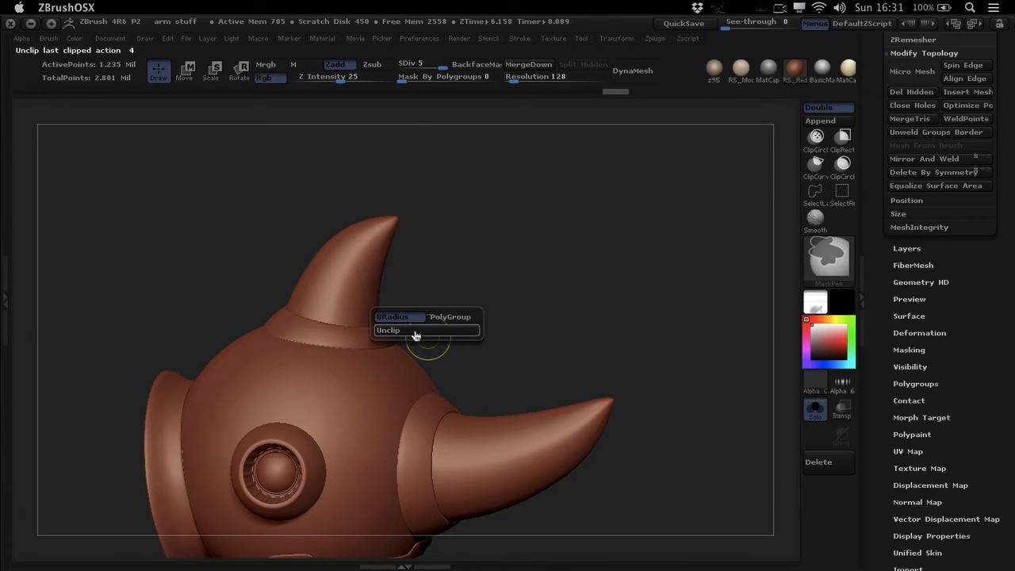
mouse_move(450, 318)
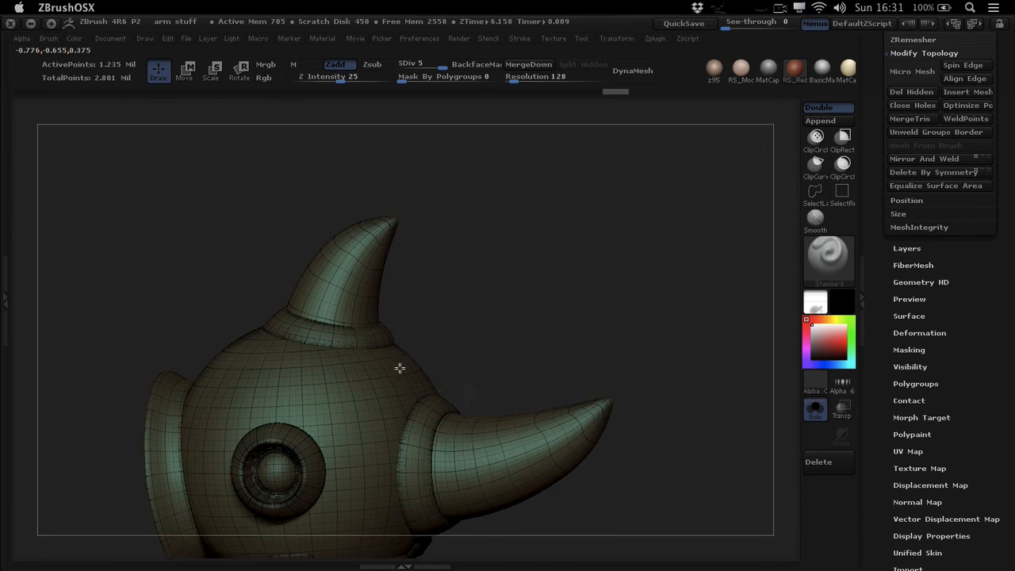
Isolate the clipped horn polygroup, hiding the rest of the head, and orbit to see inside it.
left_click_drag(399, 368, 425, 387)
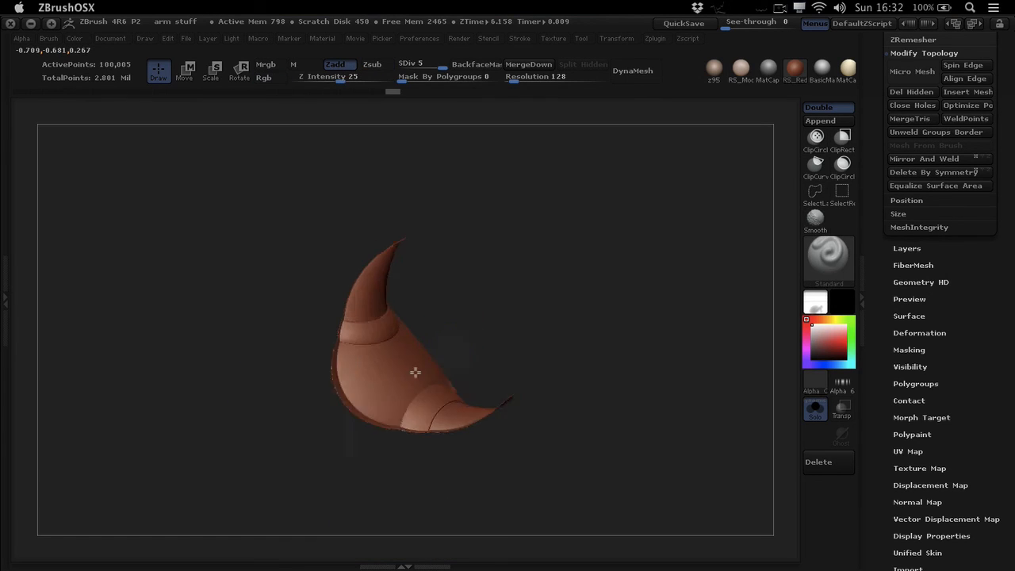
left_click_drag(415, 373, 441, 333)
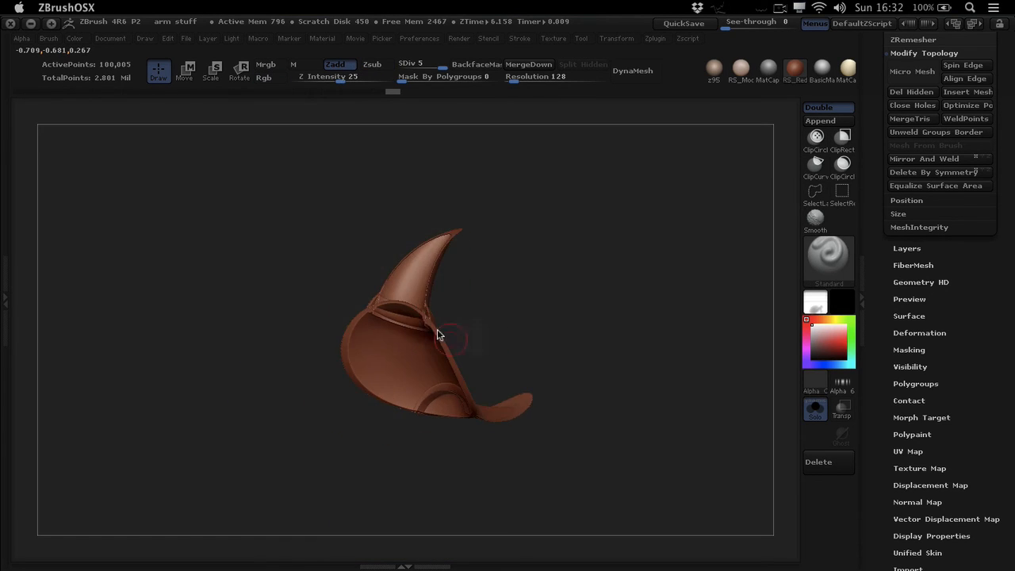